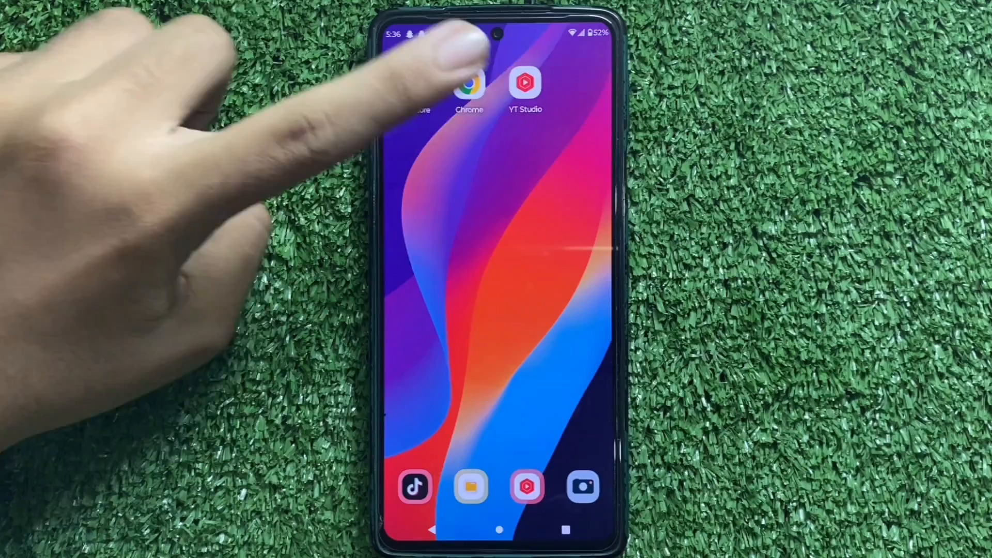
- Launch YouTube Studio and show the channel's uploaded videos in the Content section
left_click(524, 82)
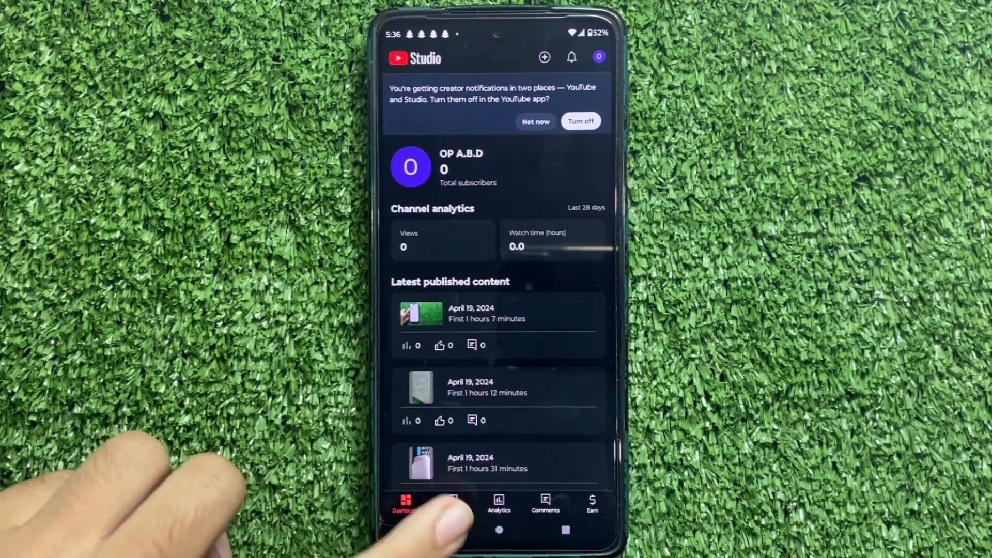
left_click(451, 506)
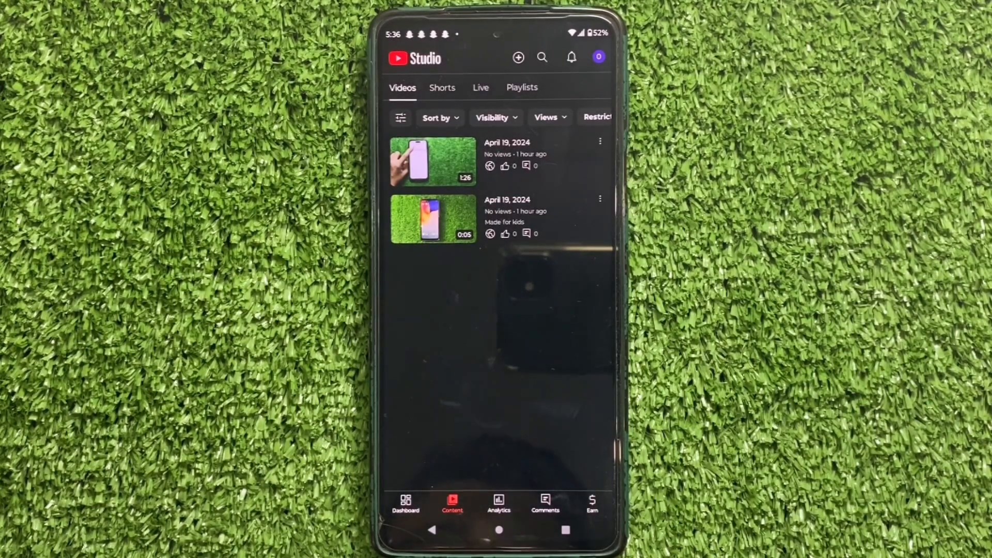
mouse_move(608, 203)
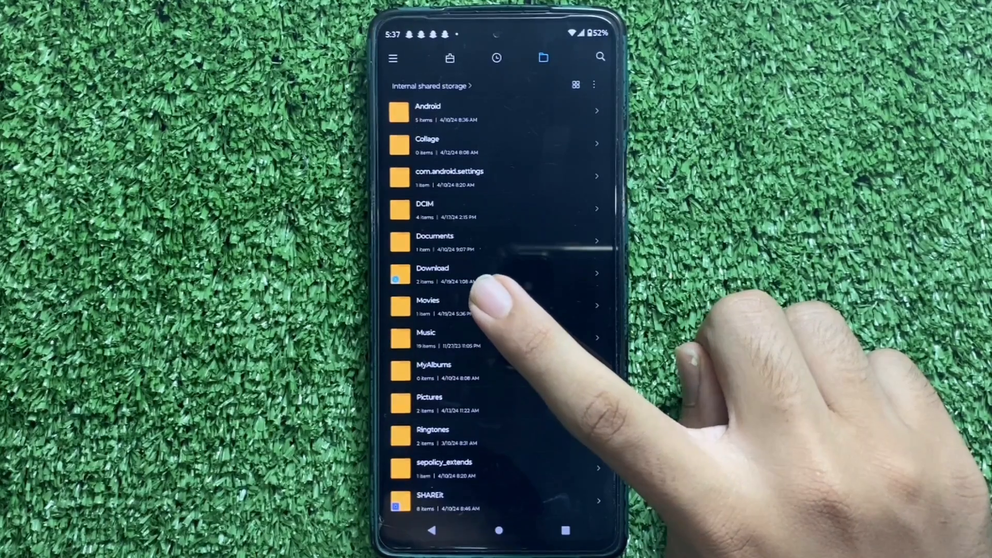
- Open the Movies folder in internal shared storage
left_click(428, 306)
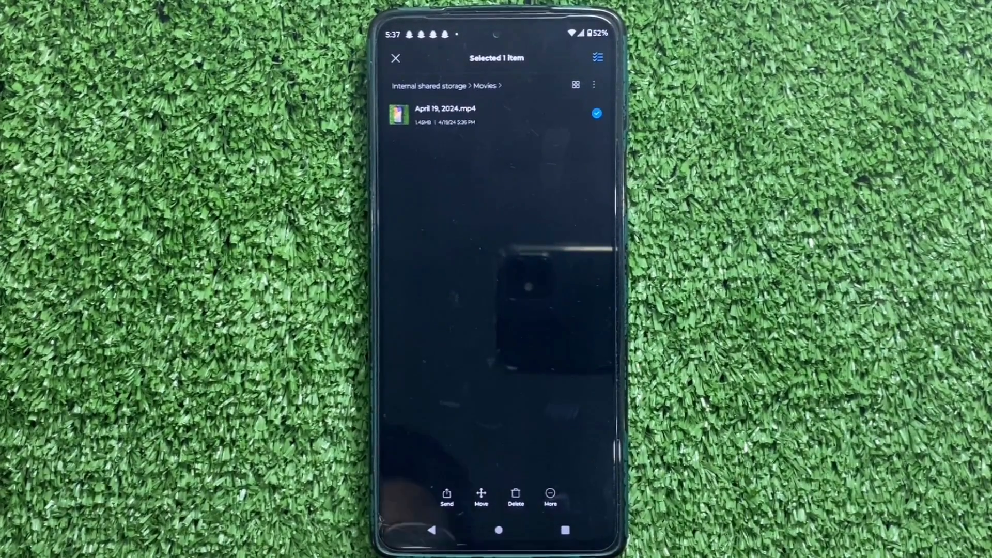
- Show the More actions menu for the selected April 19, 2024.mp4 video
left_click(550, 497)
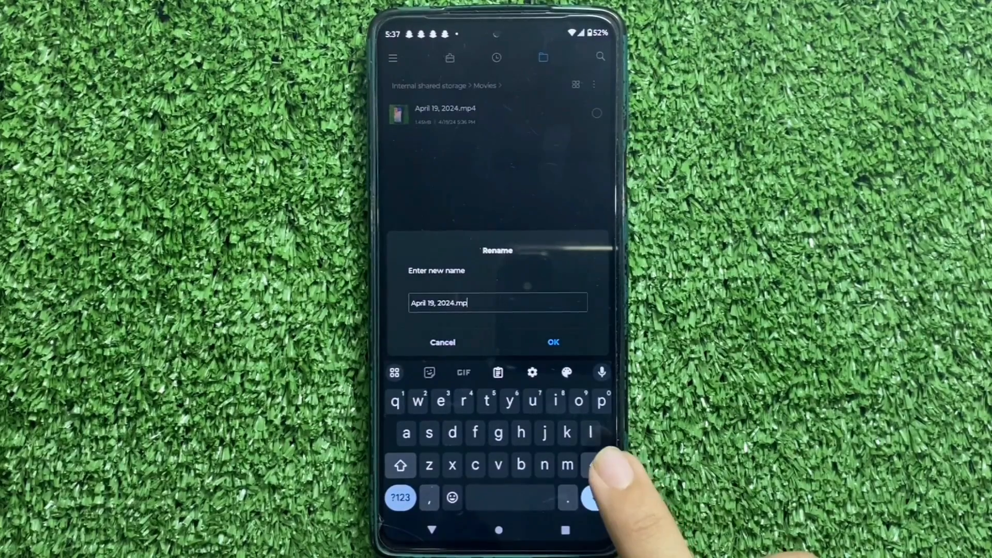
- Complete the new name as April 19, 2024.mp3 and confirm it
key("Backspace")
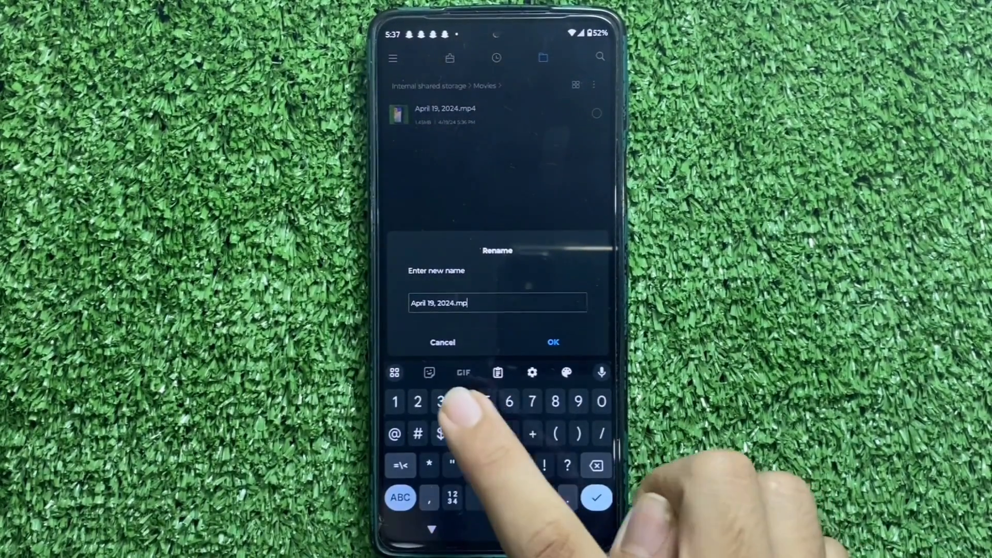
type("3")
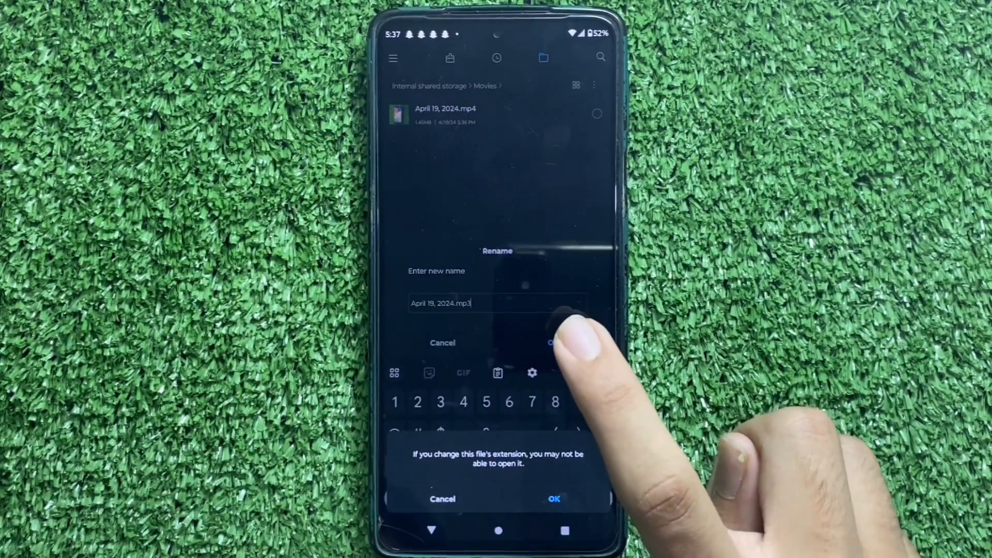
left_click(554, 497)
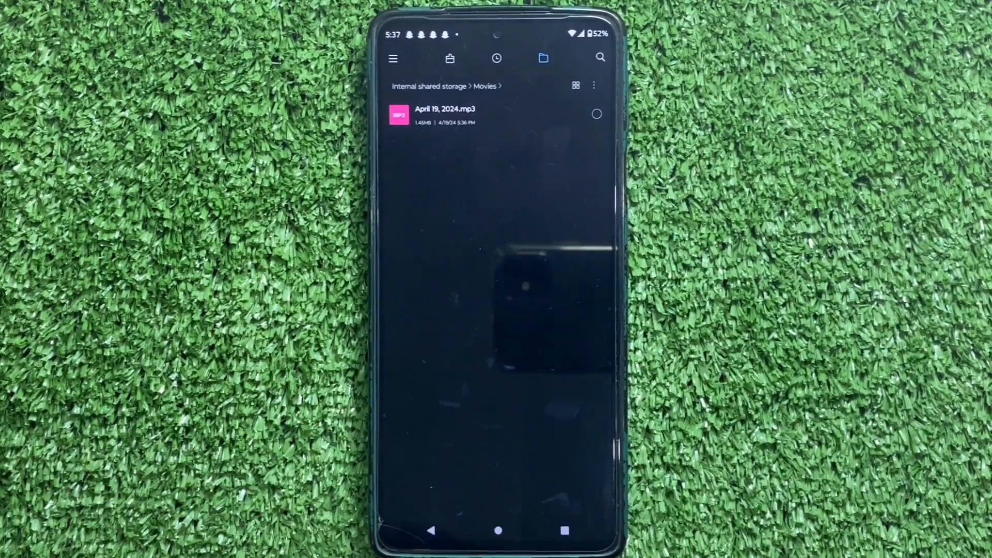